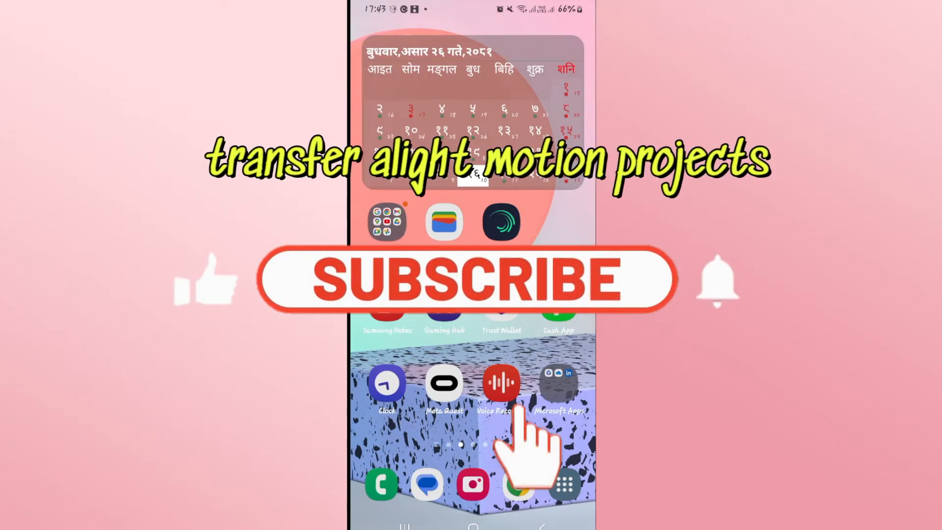
- Launch Alight Motion and show the saved projects list
left_click(455, 282)
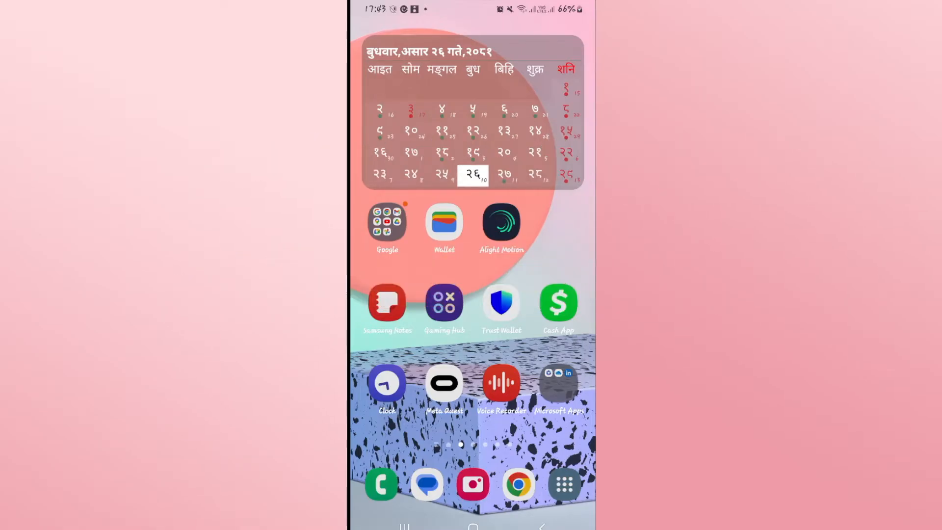
mouse_move(501, 233)
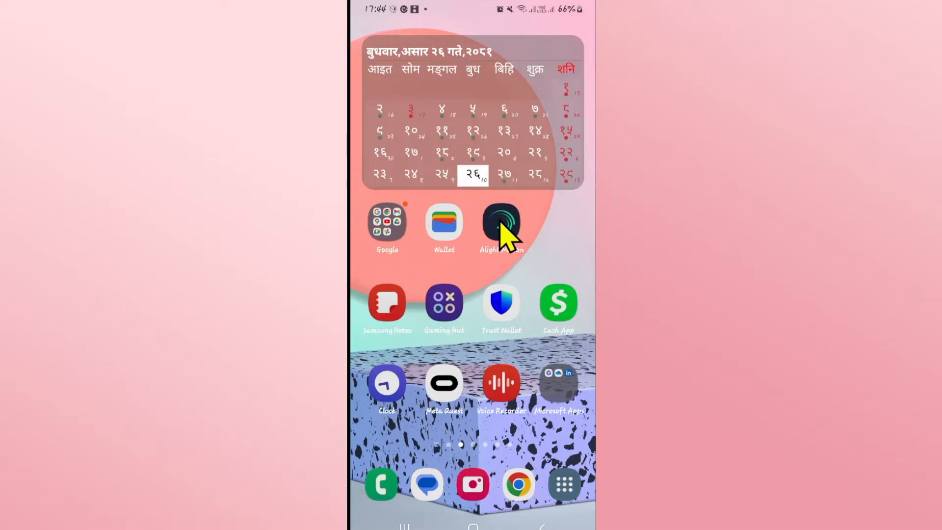
left_click(501, 222)
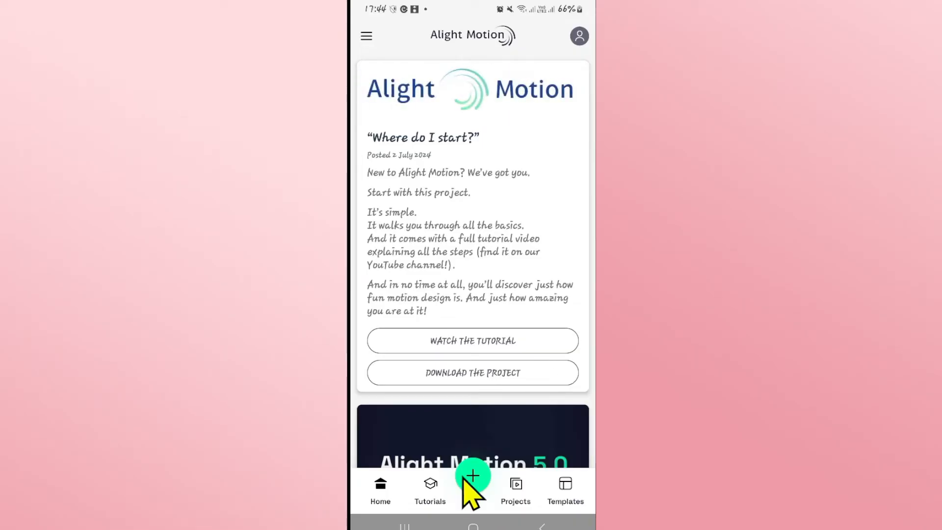
mouse_move(516, 506)
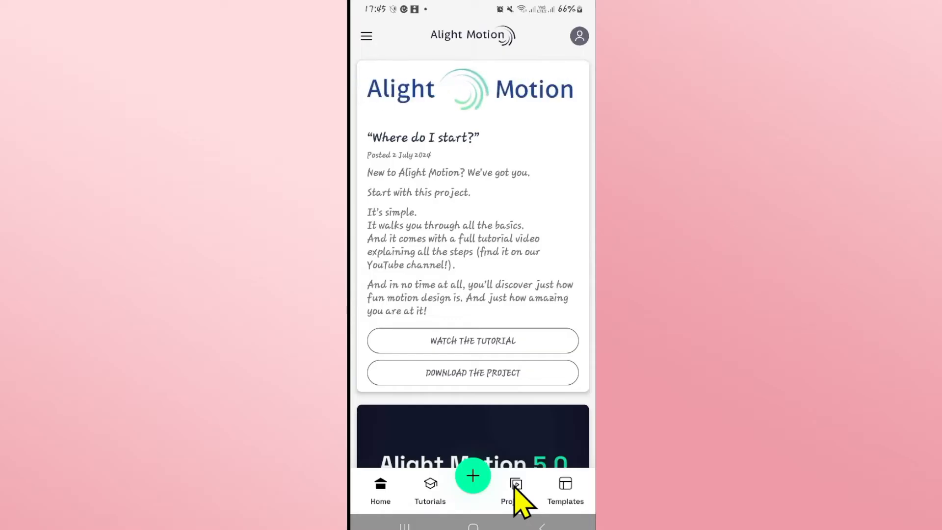
left_click(516, 490)
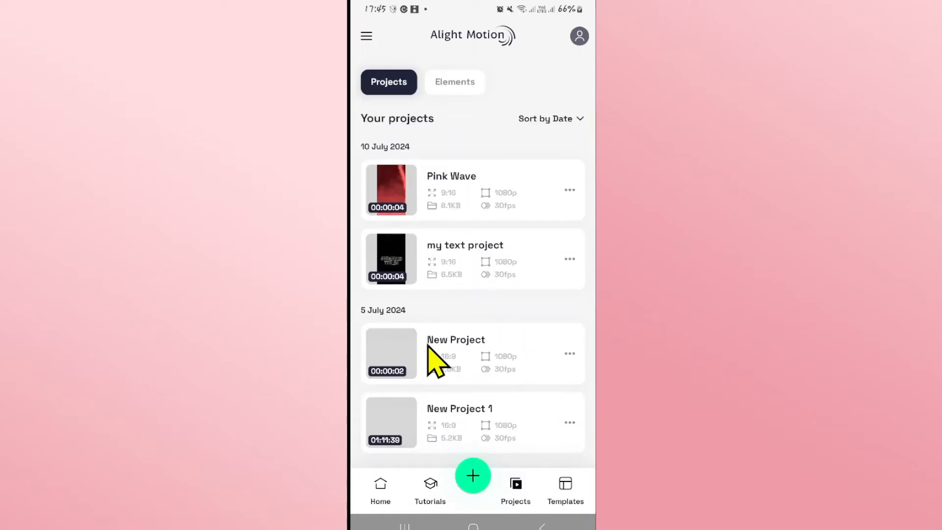
mouse_move(452, 252)
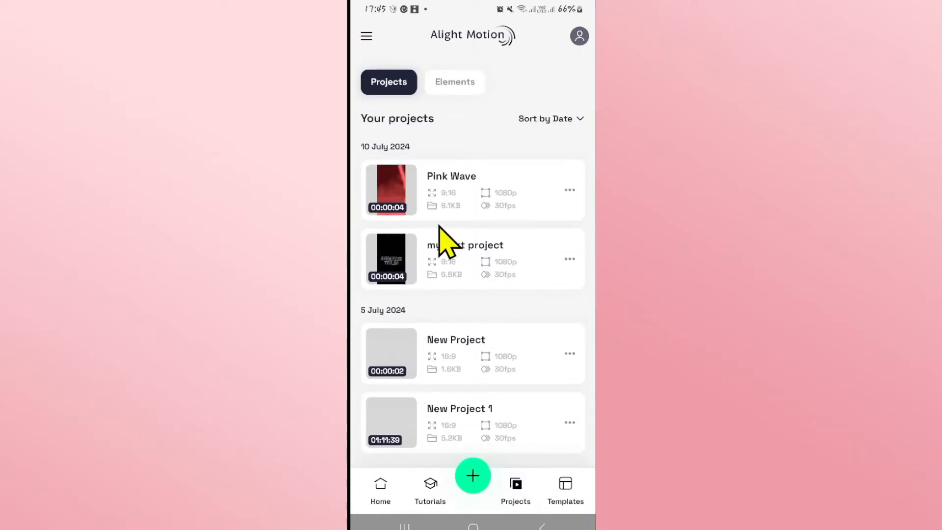
- Select Pink Wave, my text project and New Project in the projects list
left_click(486, 199)
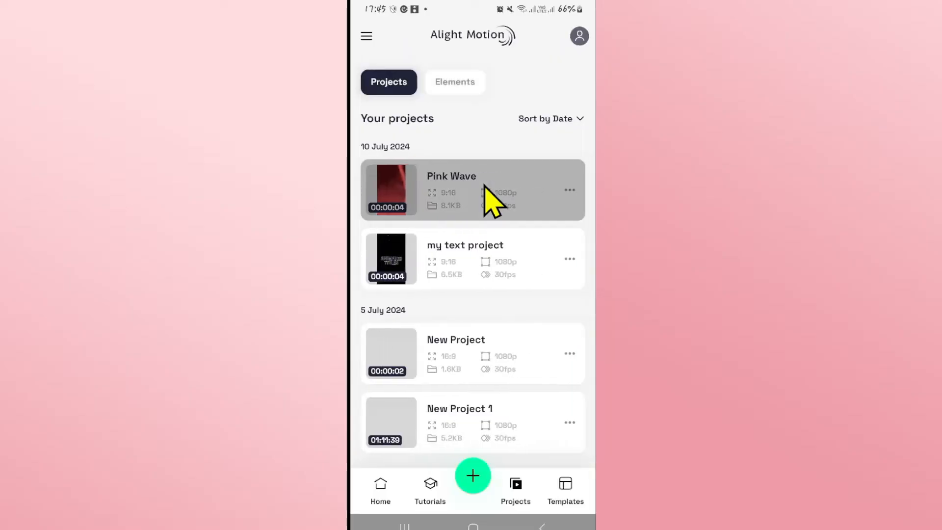
left_click(472, 190)
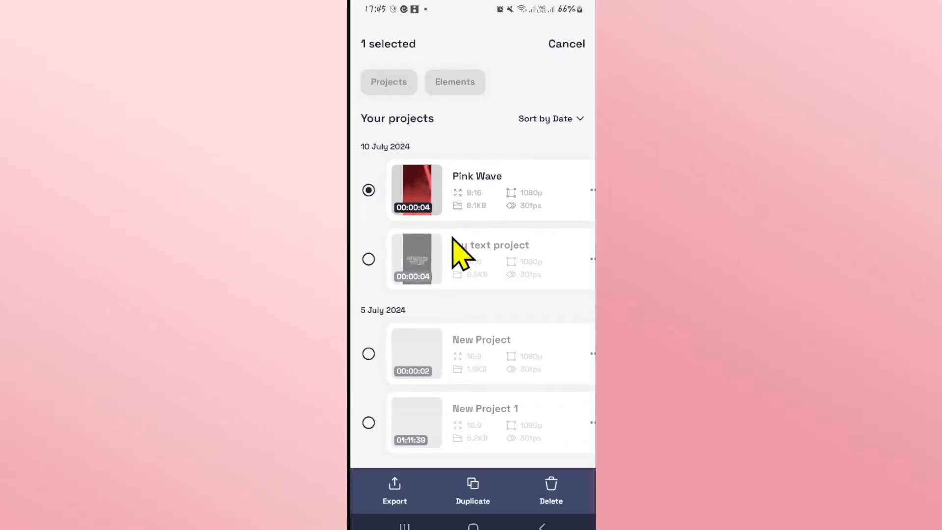
left_click(368, 259)
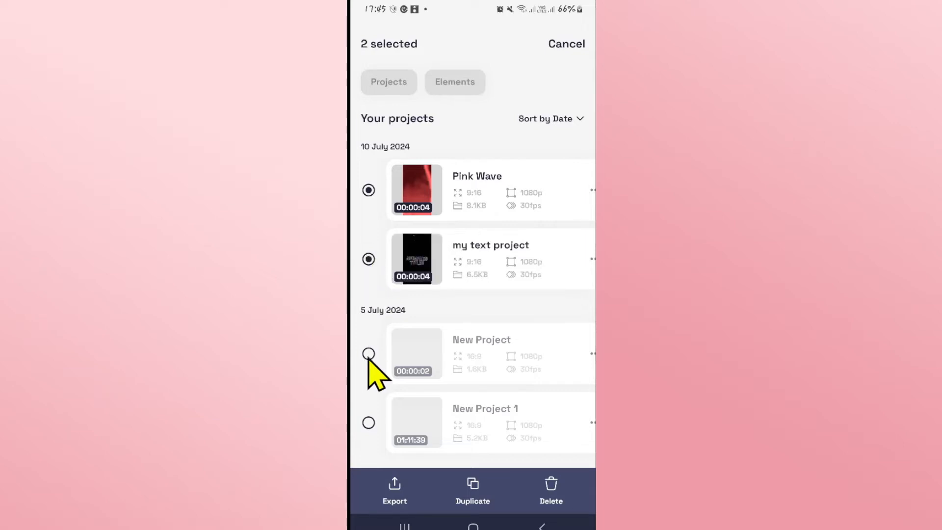
left_click(368, 354)
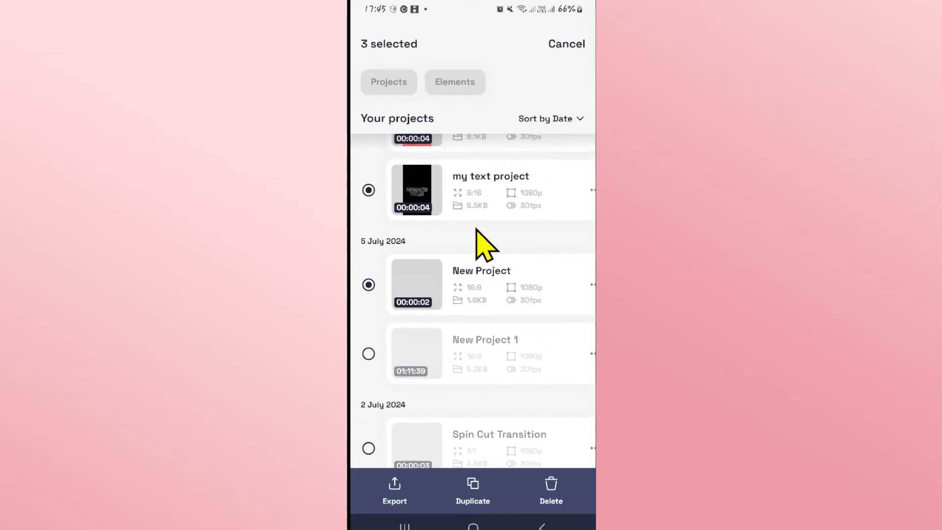
scroll("down", 3)
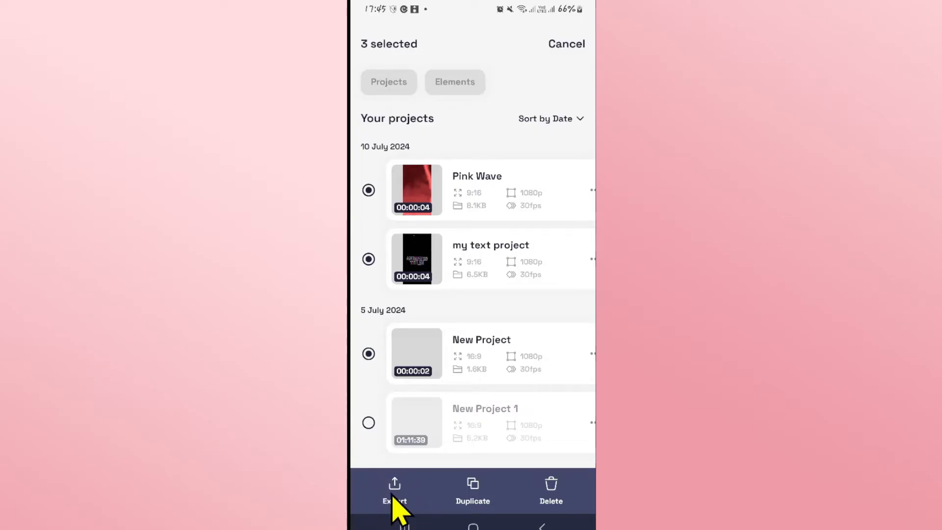
- Export the selected projects as an XML zip and share it to Telegram
left_click(394, 487)
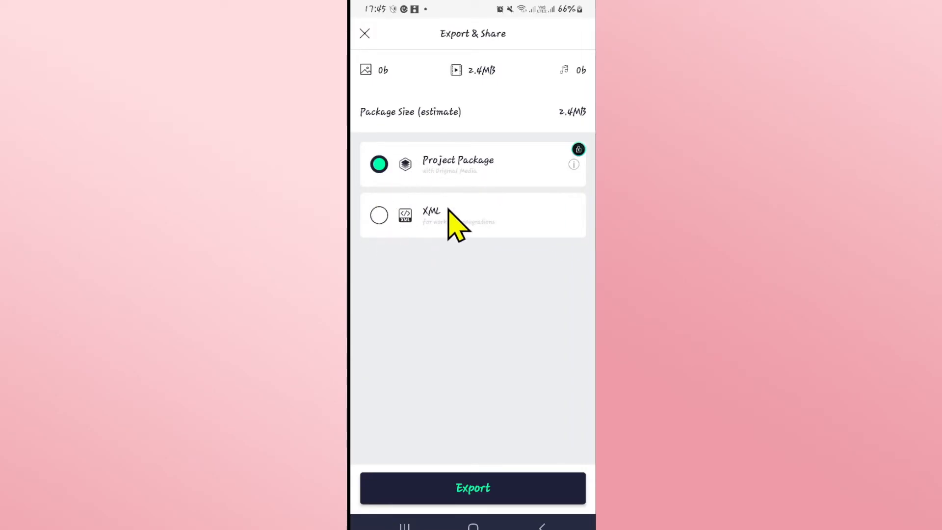
left_click(379, 216)
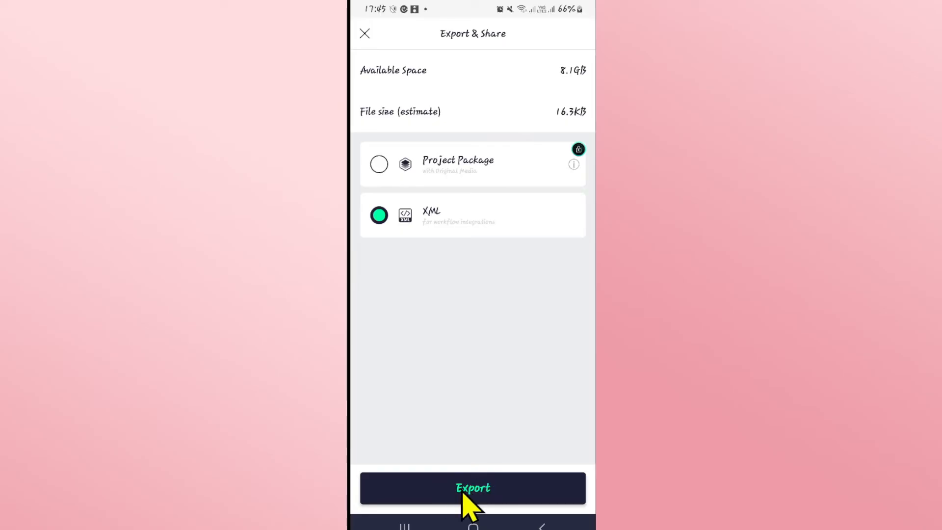
left_click(473, 488)
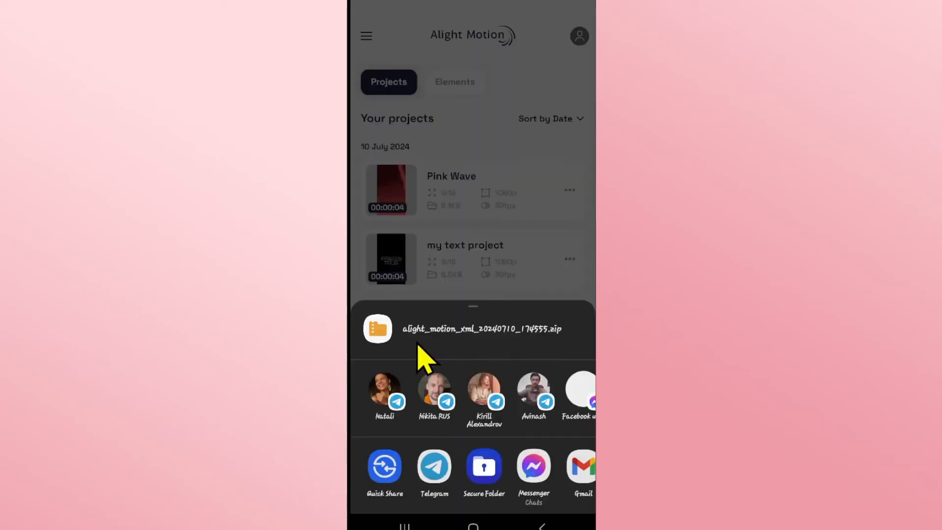
mouse_move(437, 482)
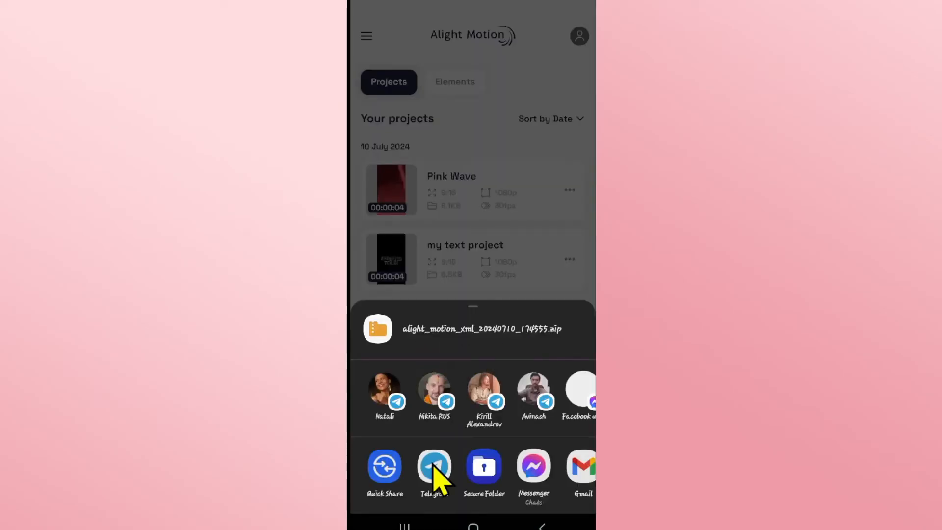
left_click(435, 465)
type("here isthe file")
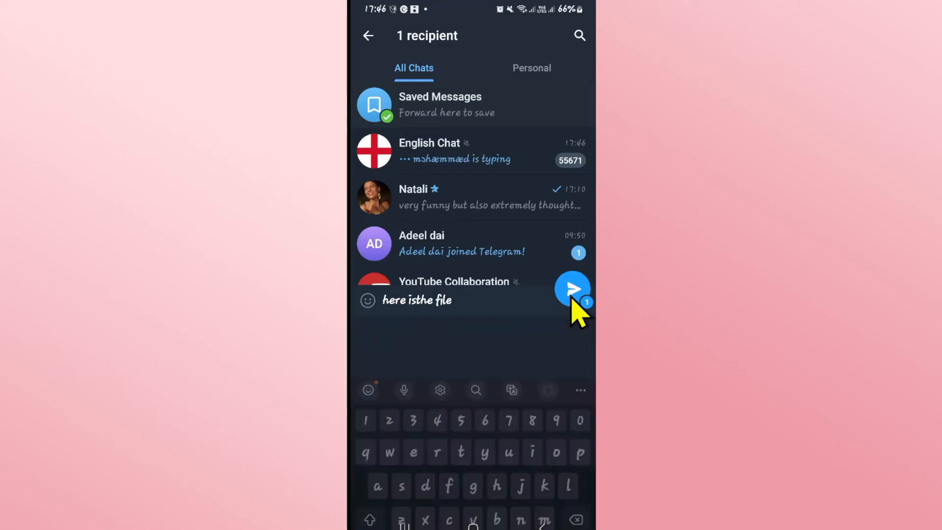
- Send the XML zip with its caption in Telegram and return home
left_click(573, 288)
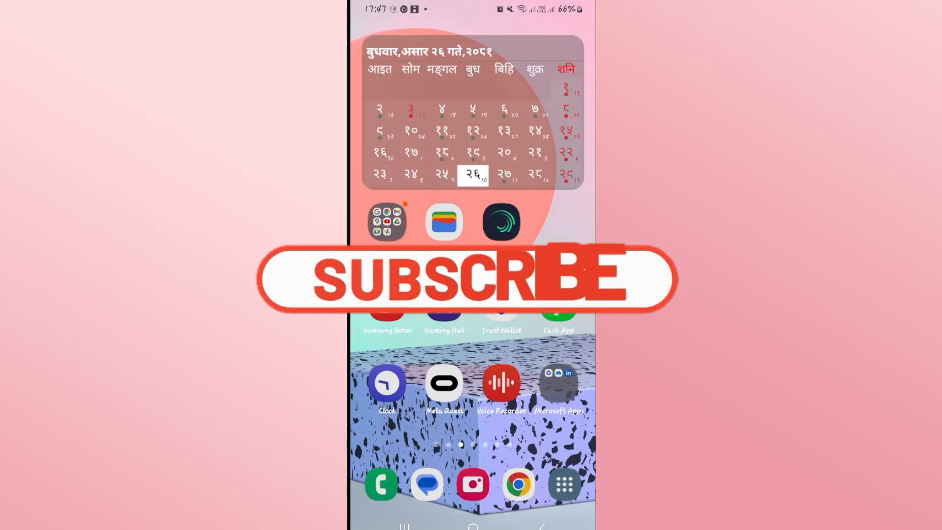
left_click(465, 283)
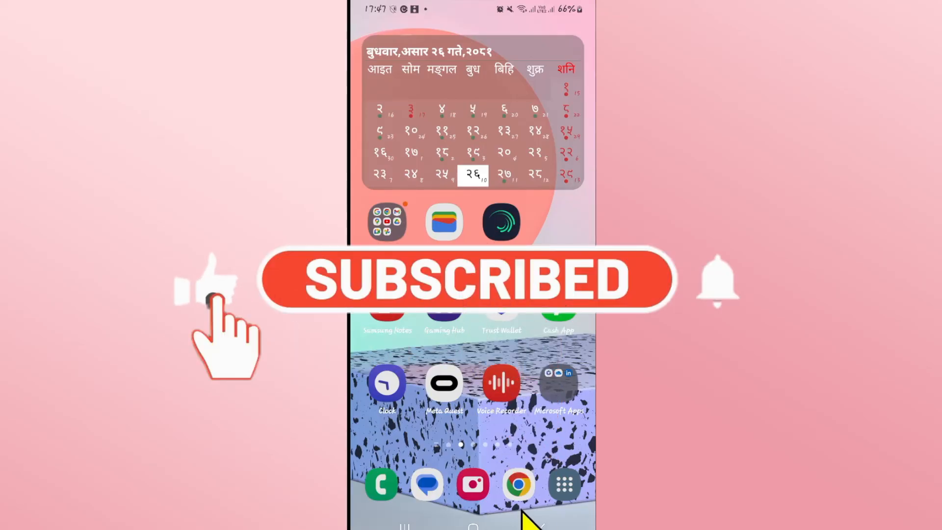